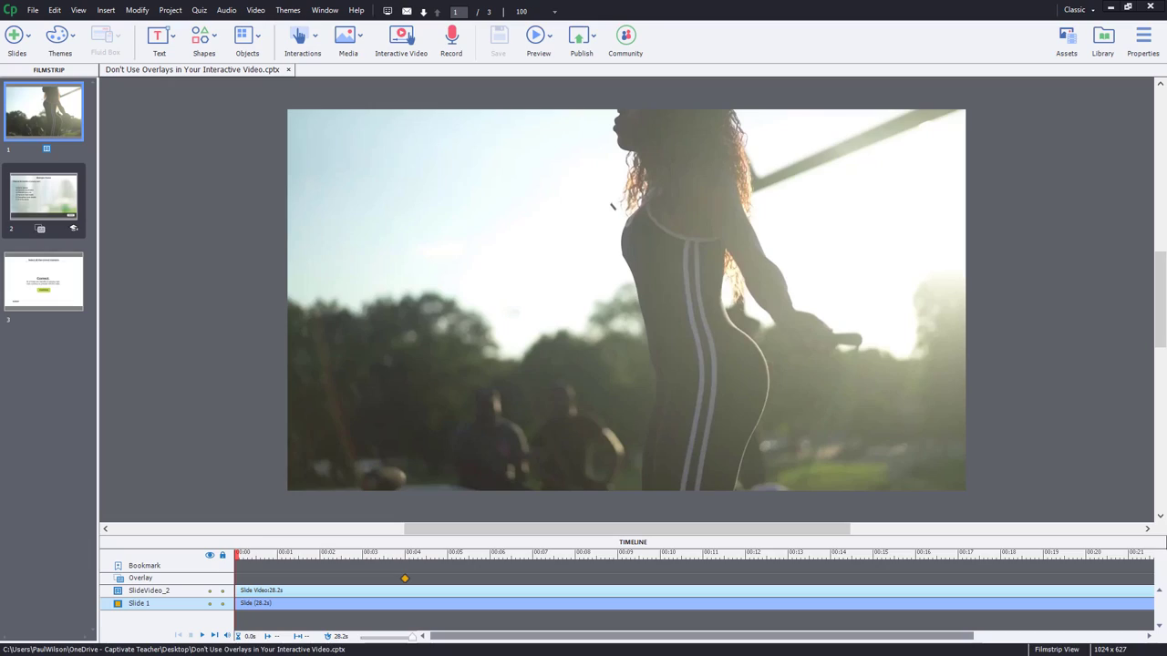
pyautogui.moveTo(503, 240)
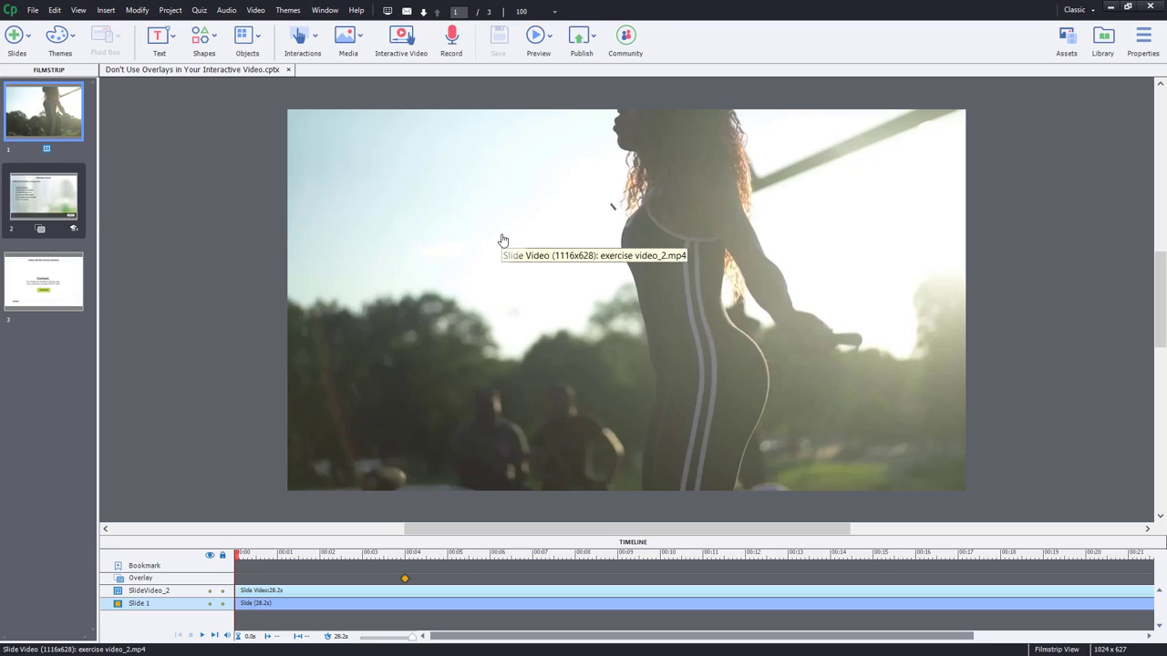
# Step: Set the overlay slide's background opacity to 0% and preview the project as HTML5 in the browser
pyautogui.click(209, 306)
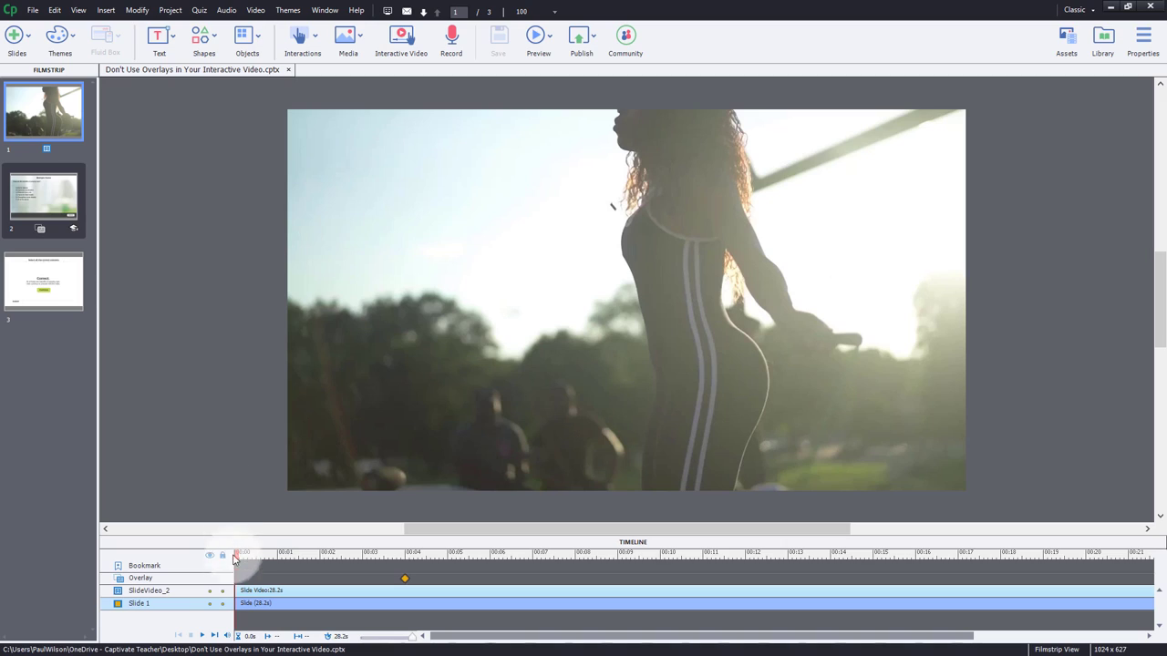
pyautogui.moveTo(201, 635)
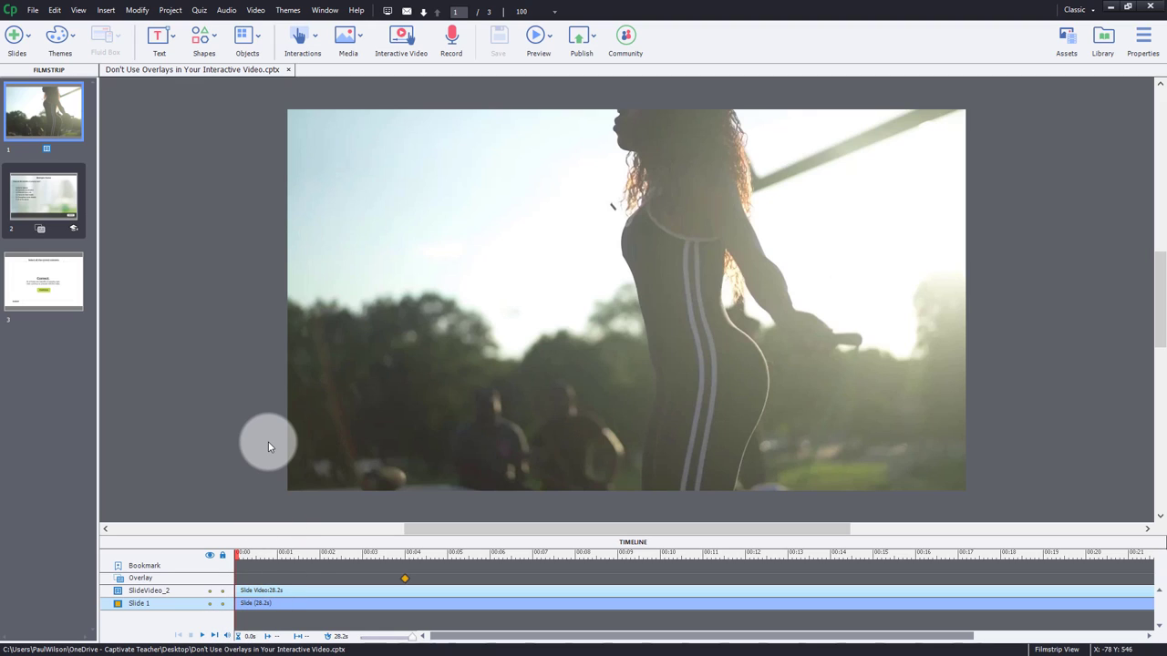
pyautogui.moveTo(412, 470)
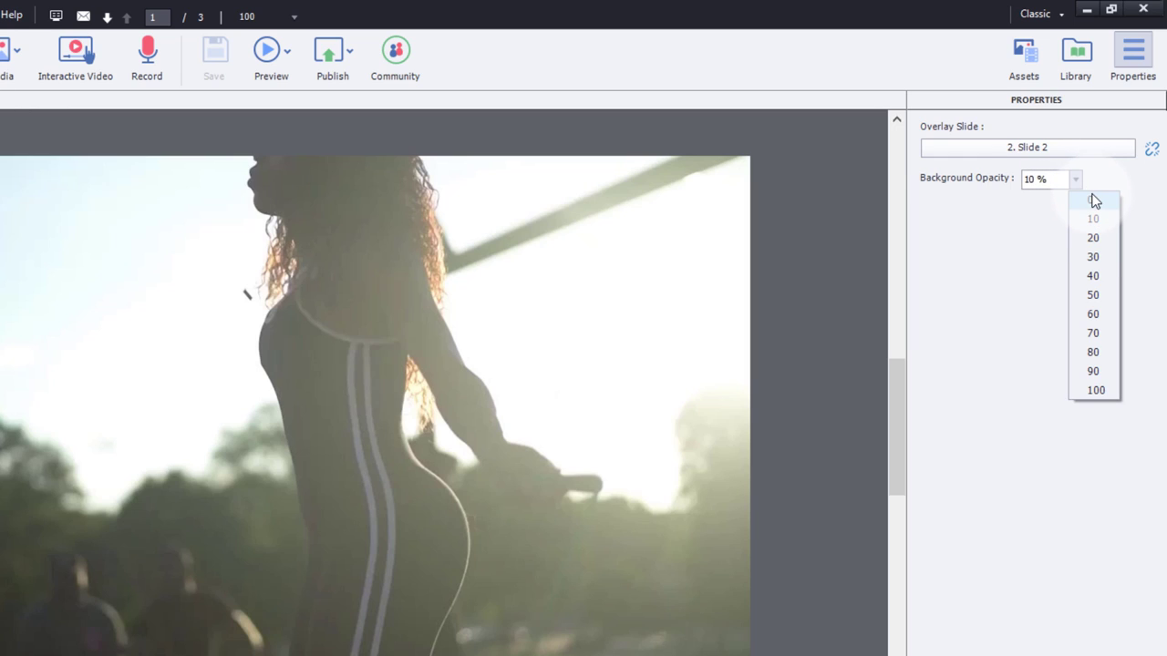
pyautogui.click(1092, 198)
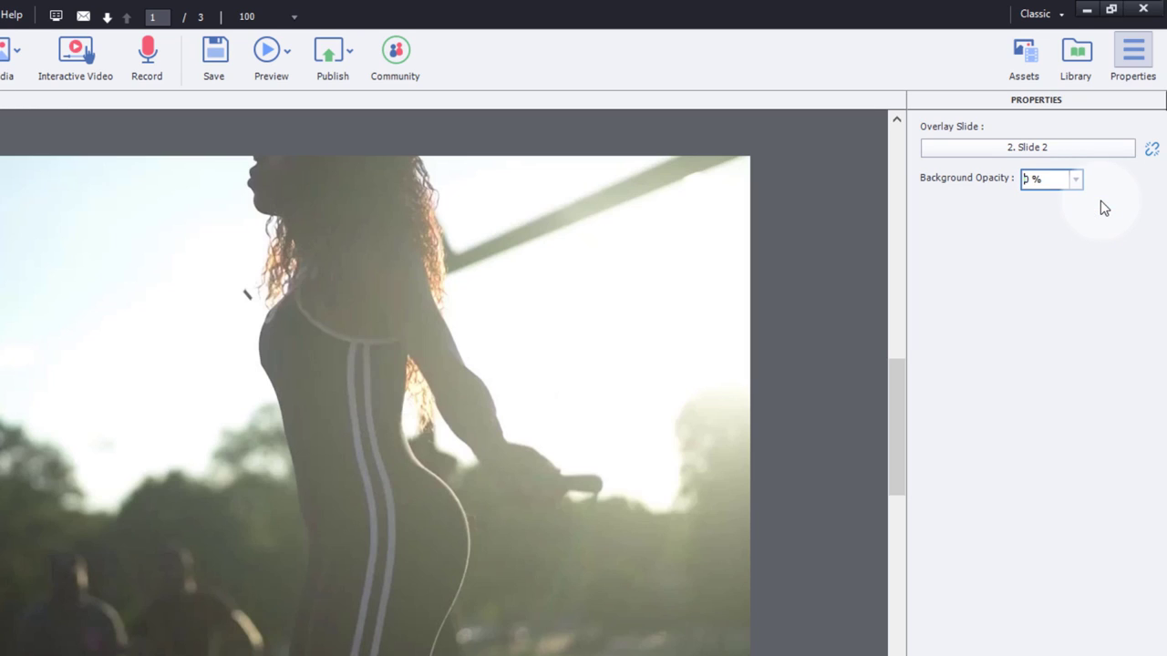
pyautogui.click(270, 52)
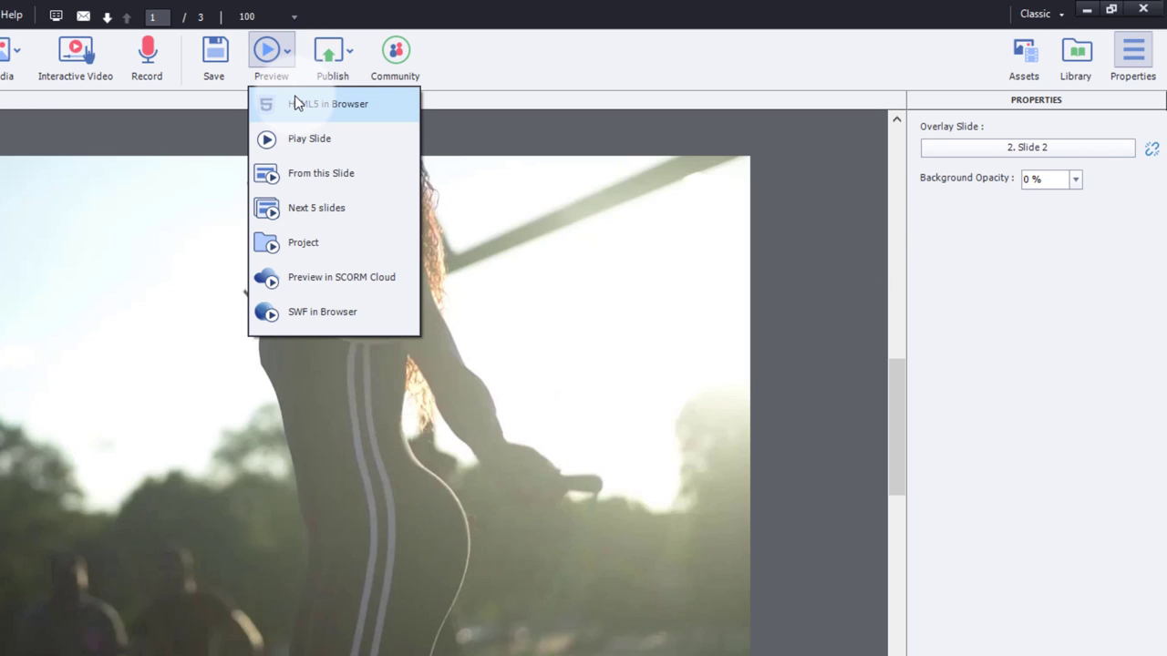
pyautogui.click(328, 102)
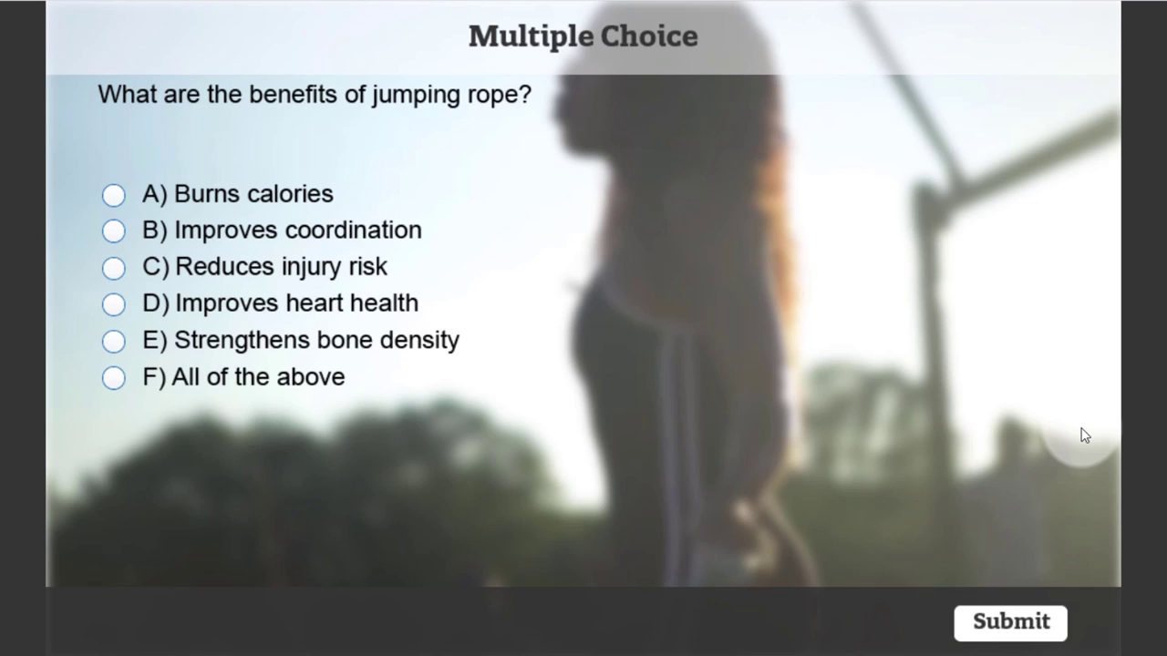
pyautogui.moveTo(1117, 558)
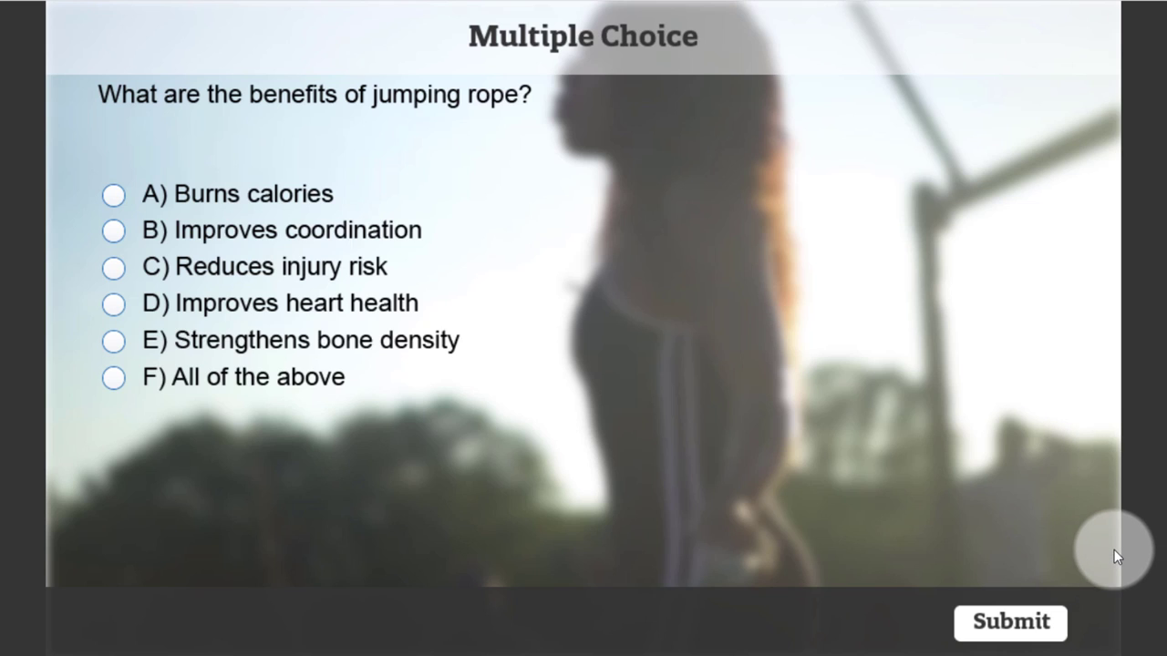
pyautogui.moveTo(1123, 183)
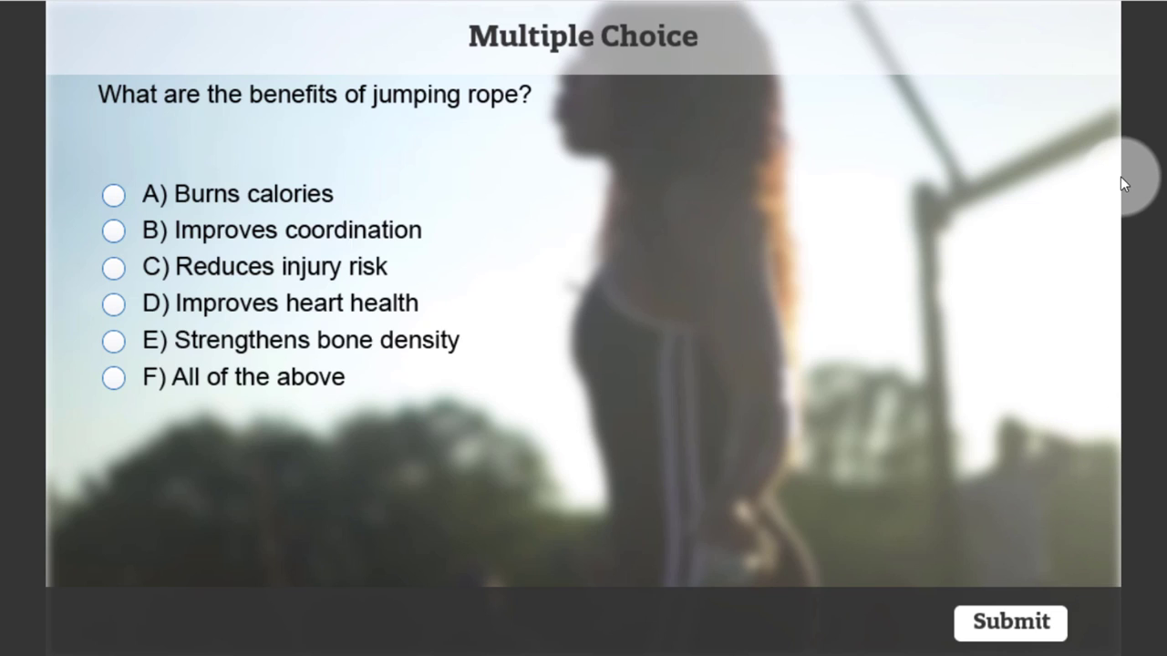
pyautogui.moveTo(37, 556)
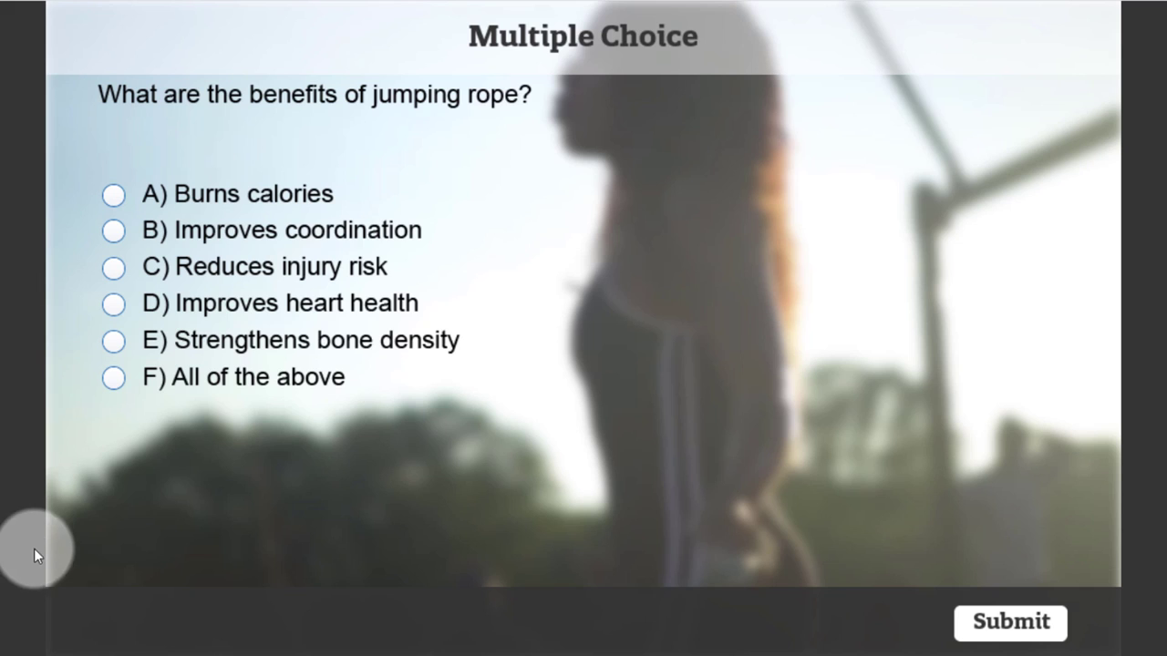
pyautogui.moveTo(824, 551)
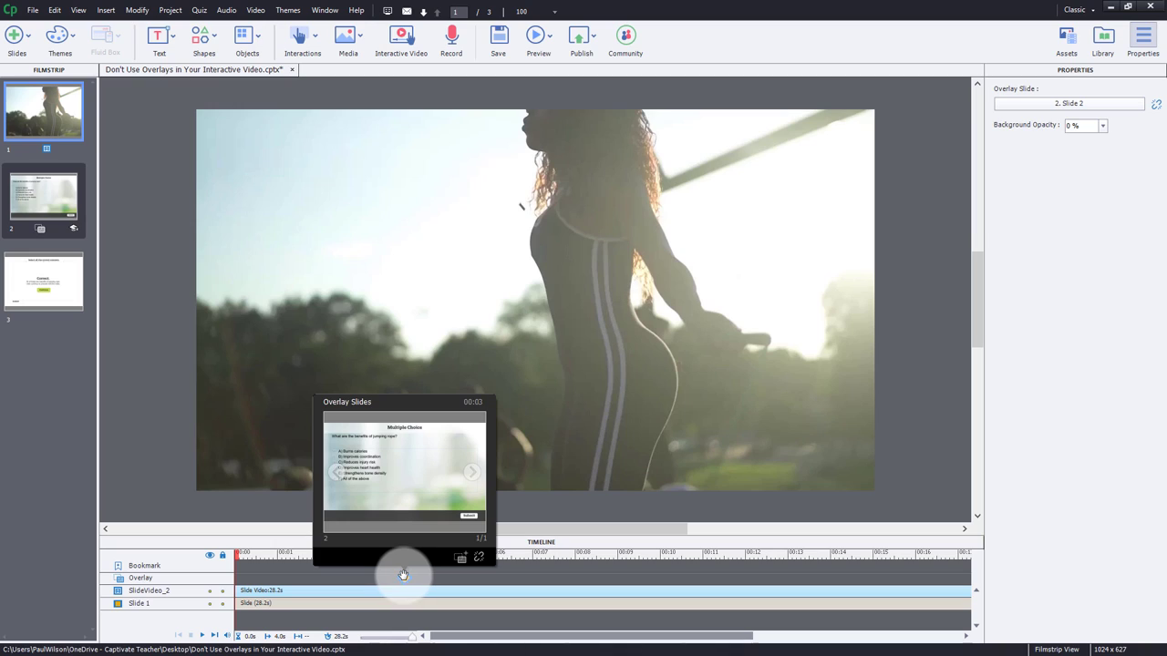
pyautogui.moveTo(480, 558)
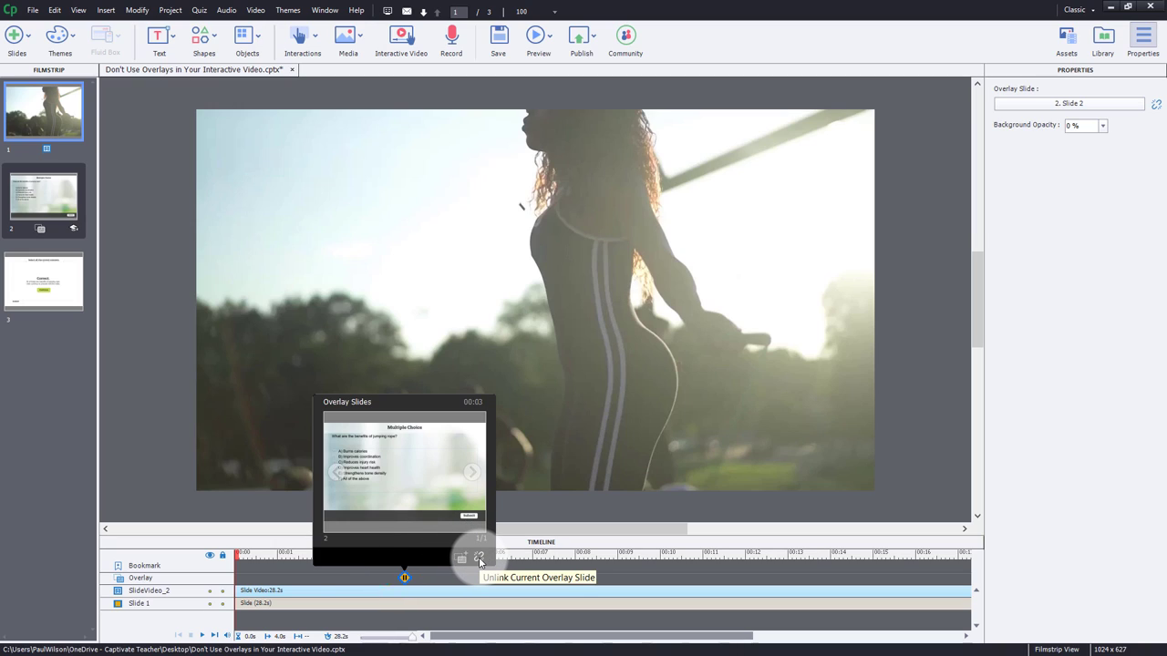
# Step: Unlink the overlay slide from the video and delete the Multiple Choice question slide from the Filmstrip
pyautogui.click(477, 560)
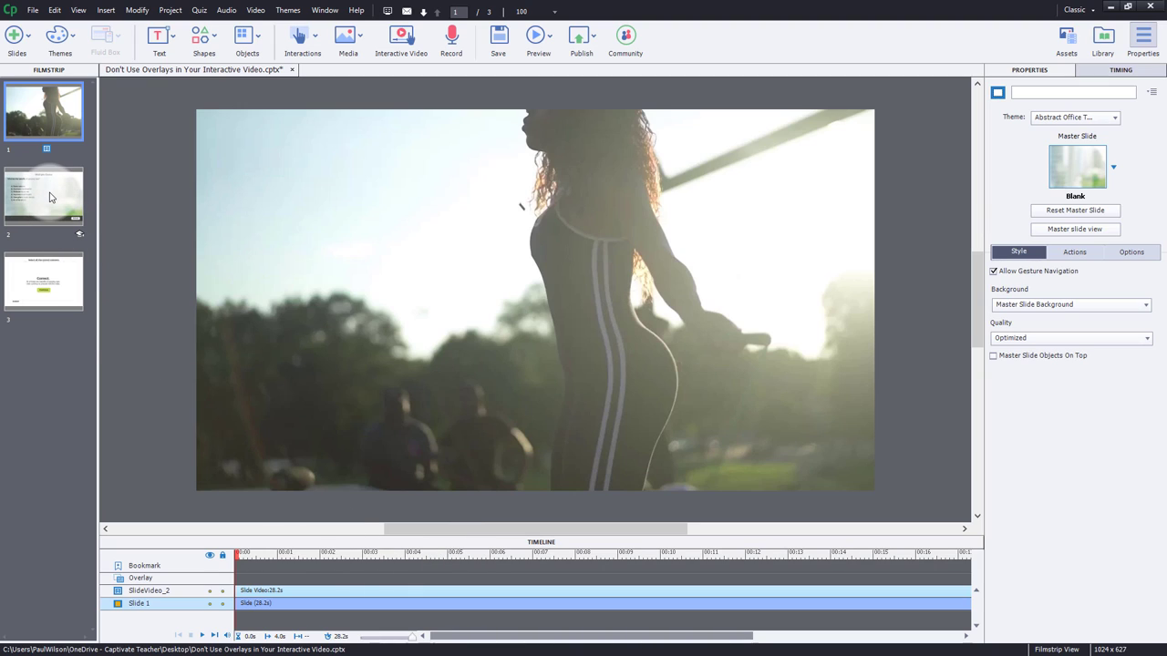
pyautogui.rightClick(44, 197)
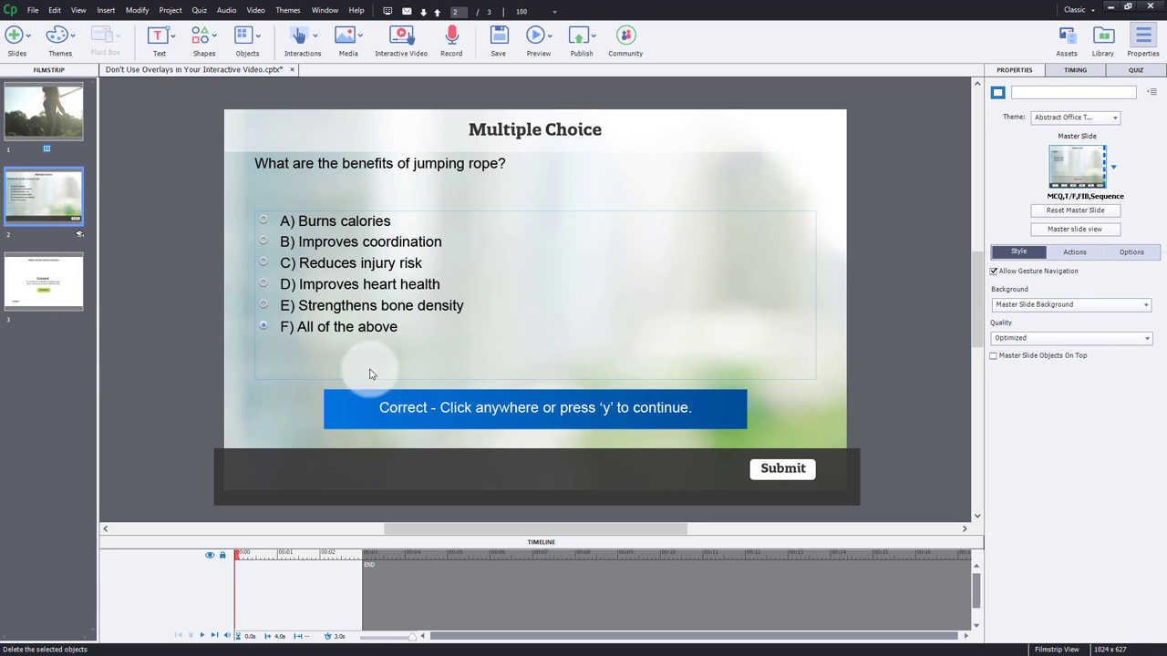
pyautogui.click(43, 197)
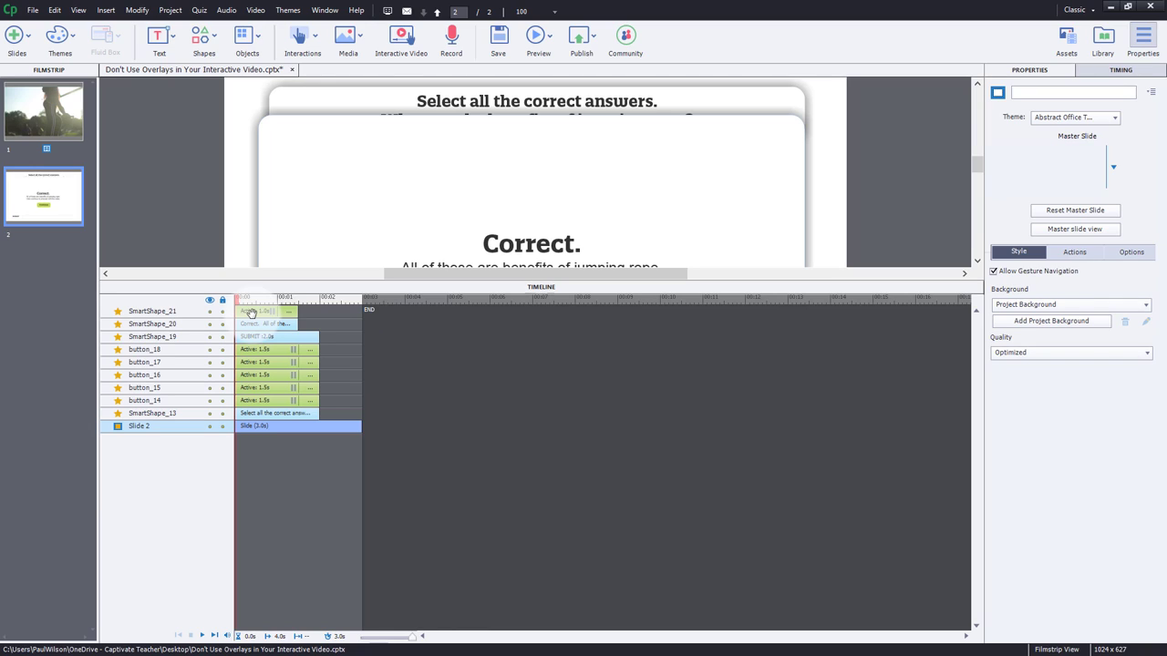
# Step: Select and copy all custom quiz objects on slide 2, then go back to slide 1
pyautogui.click(153, 309)
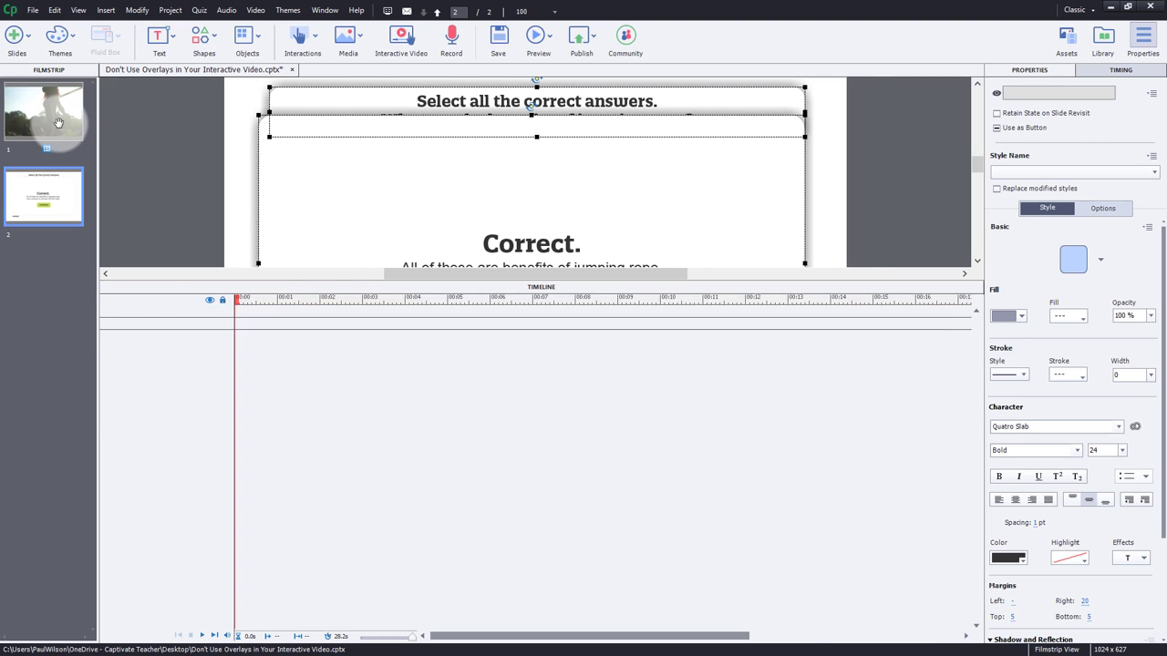
pyautogui.click(44, 111)
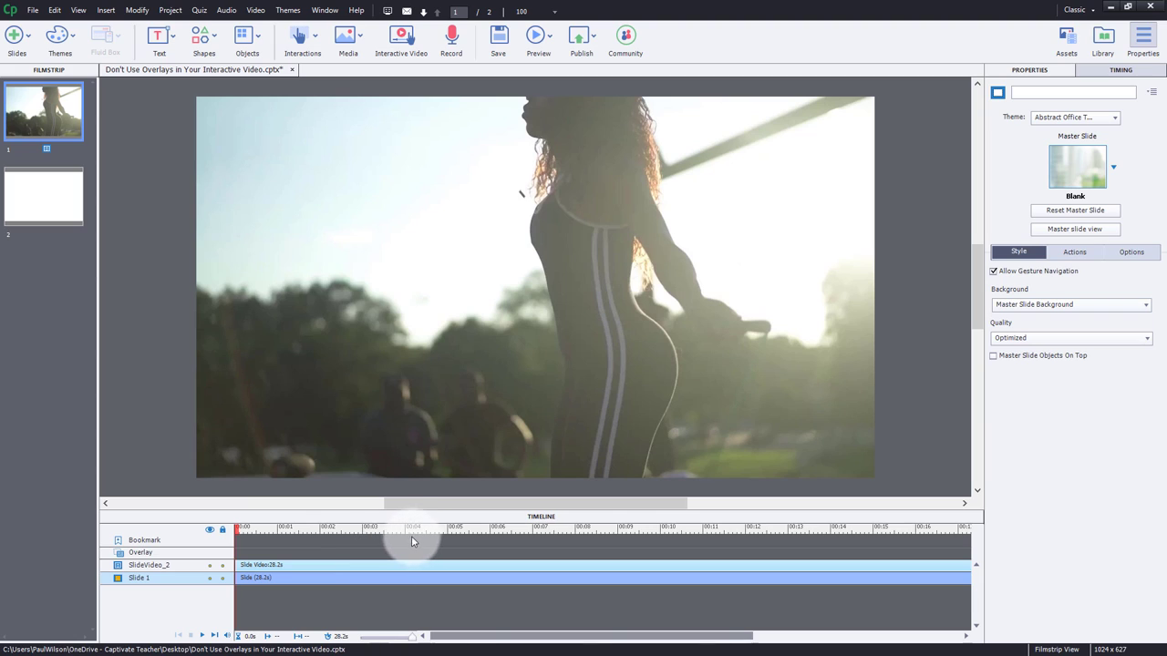
# Step: Paste the copied quiz objects onto slide 1's video at the playhead and hide the two feedback layers
pyautogui.click(405, 536)
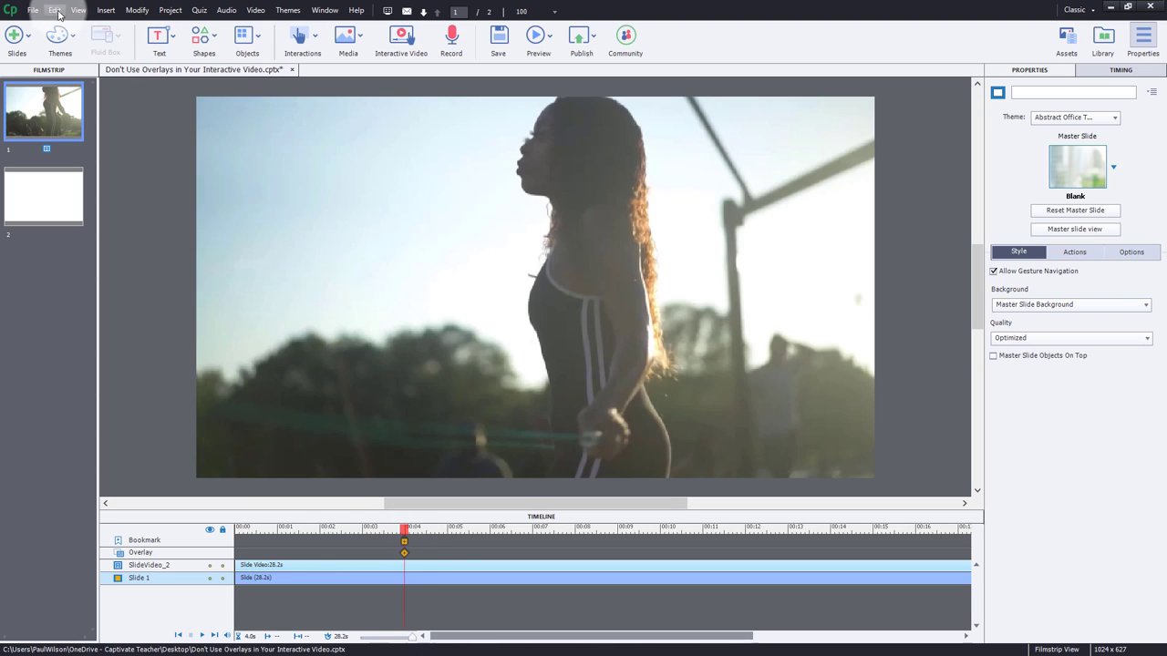
pyautogui.click(55, 10)
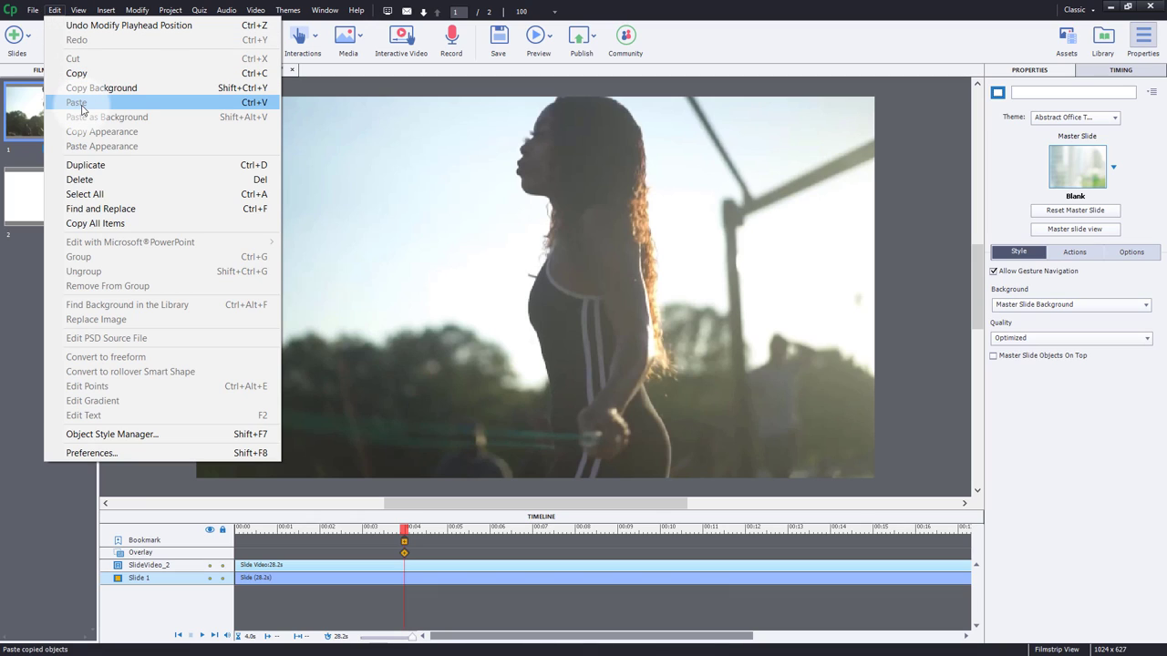
pyautogui.click(76, 102)
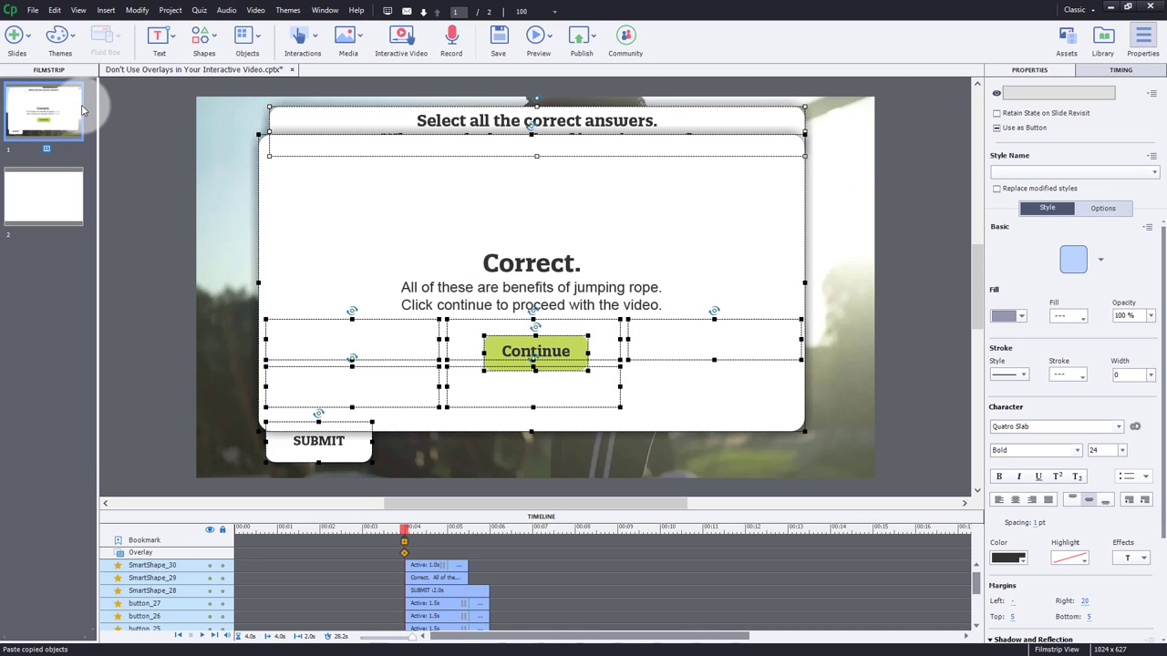
pyautogui.moveTo(915, 474)
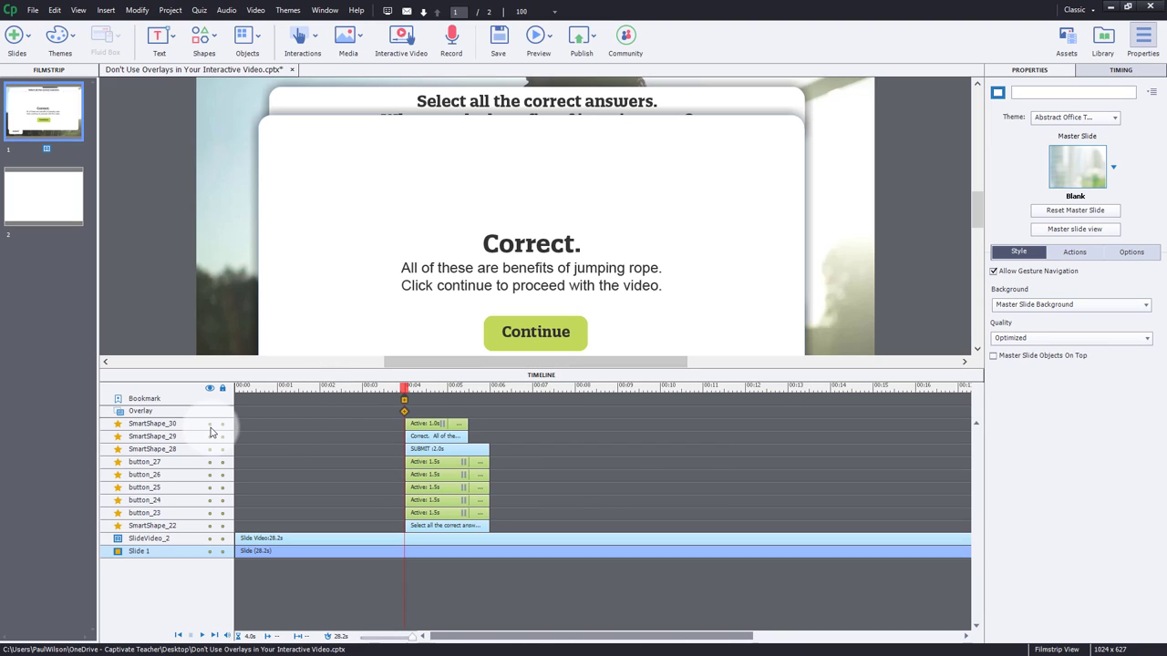
pyautogui.click(208, 423)
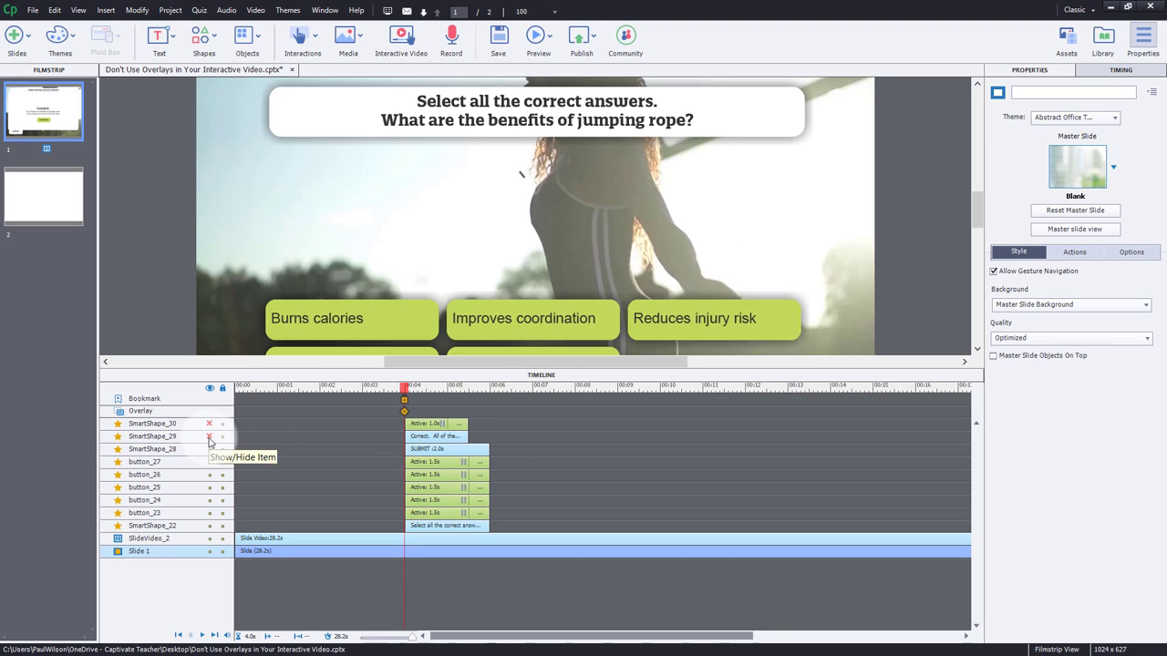
pyautogui.click(207, 435)
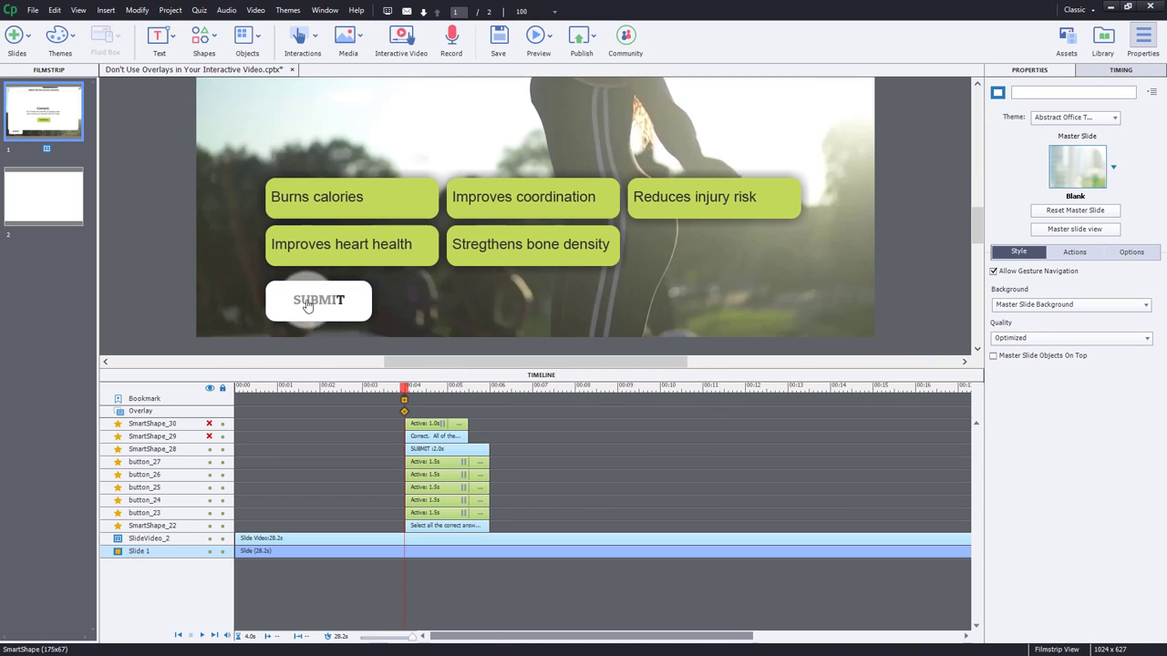
pyautogui.moveTo(317, 301)
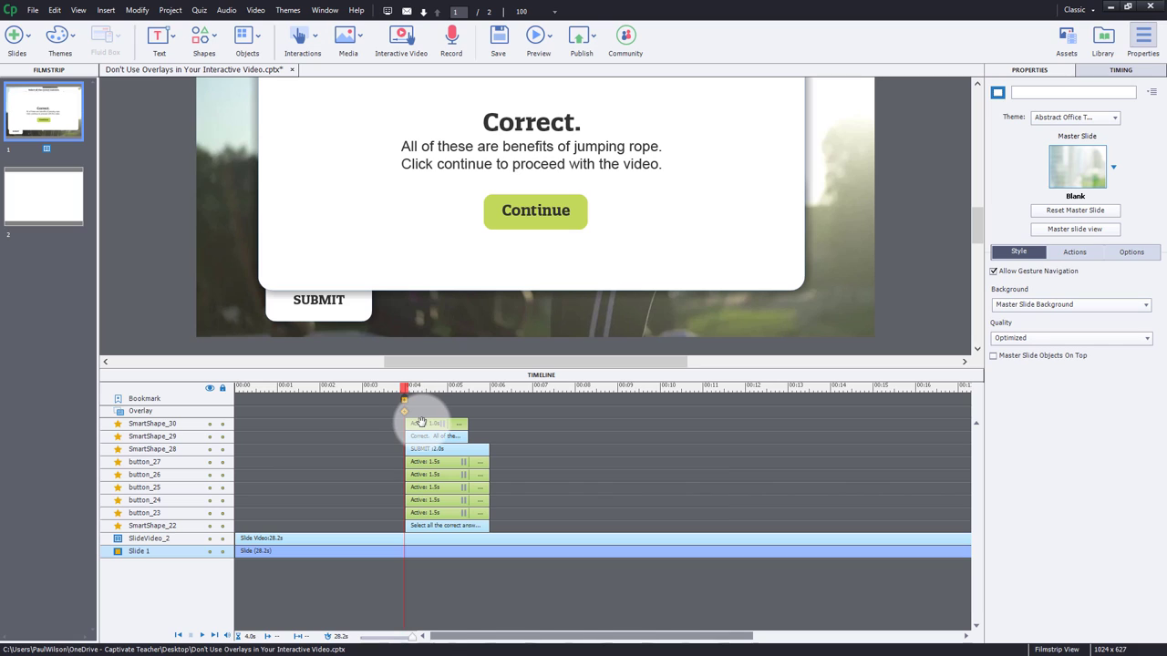
# Step: Select the SmartShape_30 and SmartShape_29 feedback shapes so they start after the answer and SUBMIT buttons
pyautogui.click(153, 423)
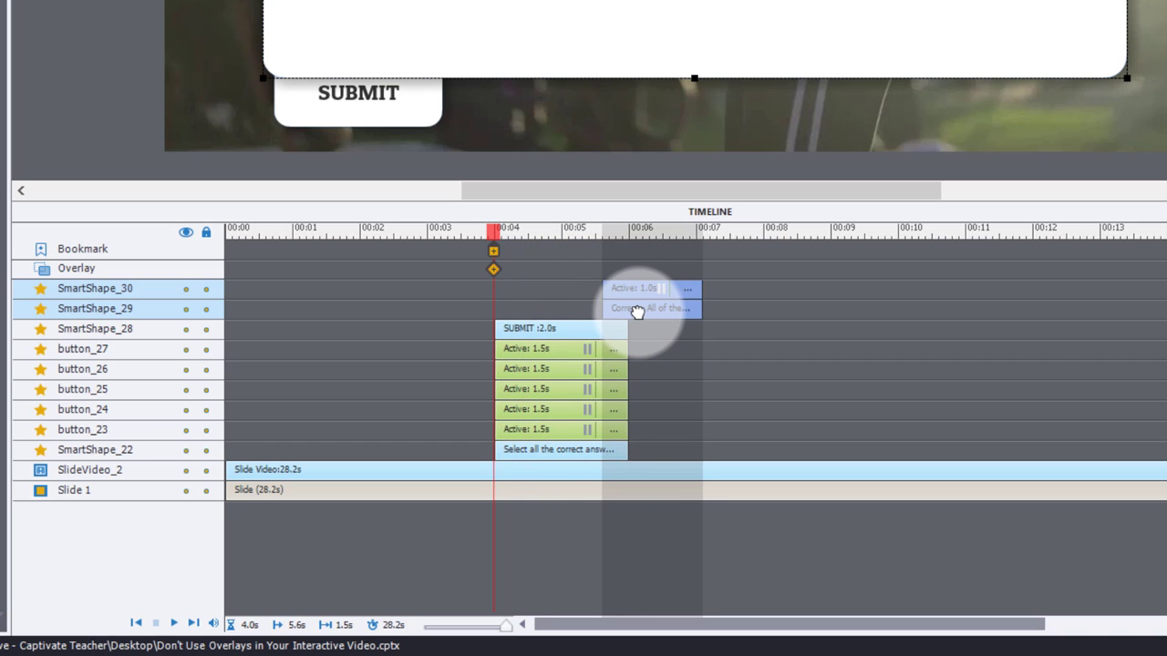
pyautogui.moveTo(627, 310)
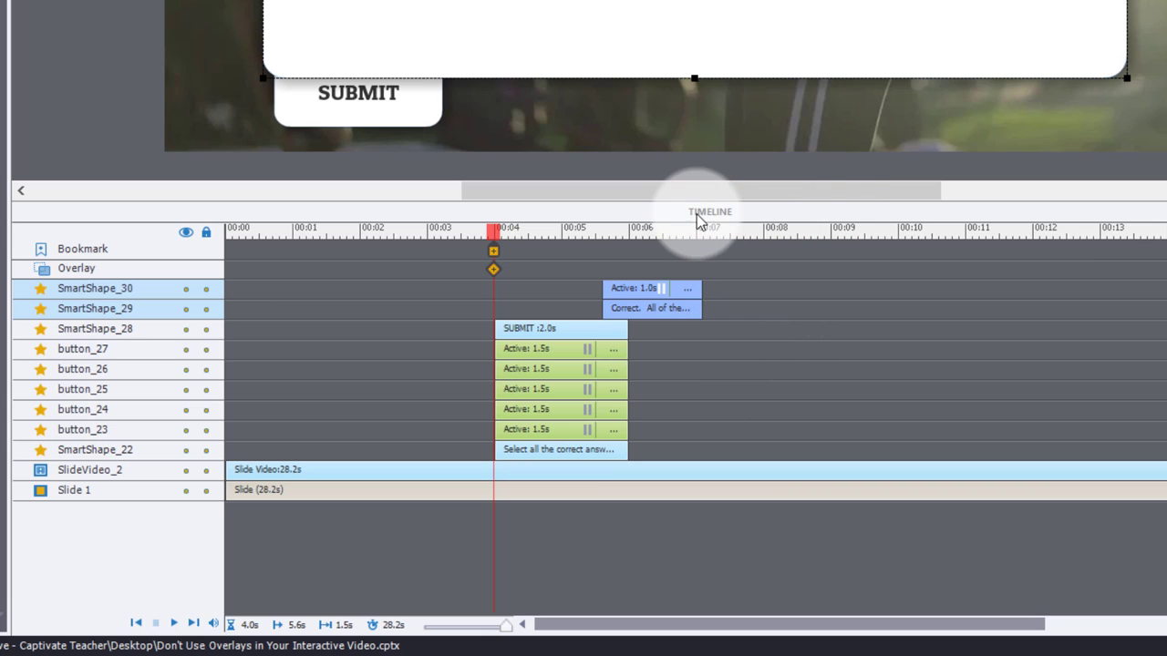
pyautogui.moveTo(186, 295)
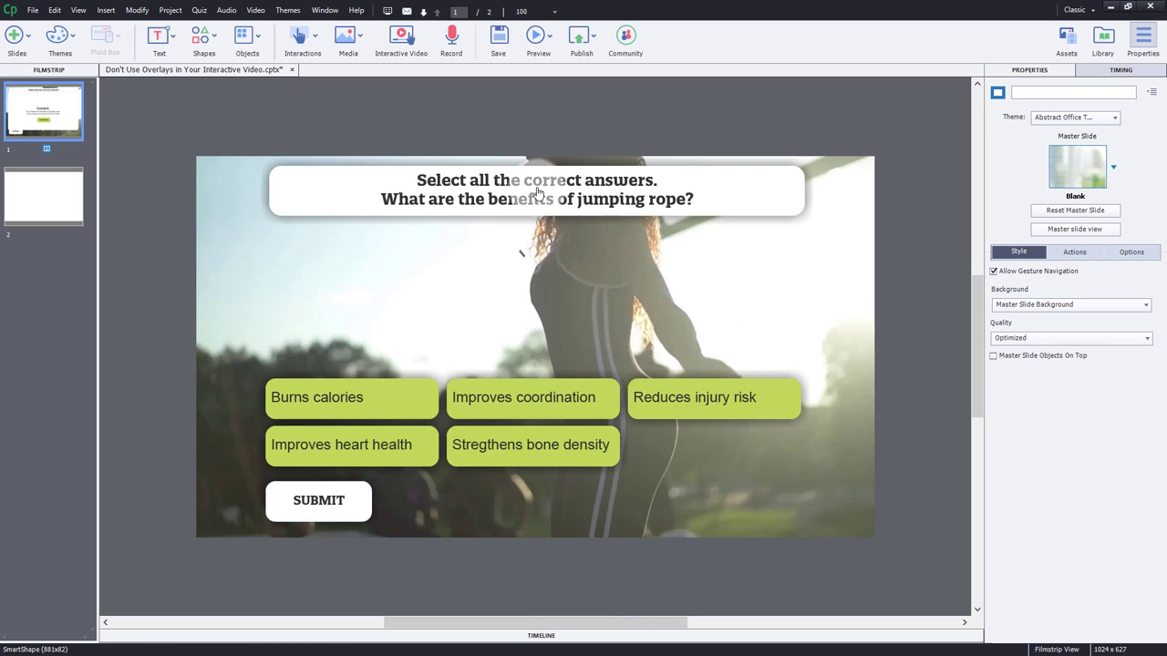
pyautogui.click(536, 188)
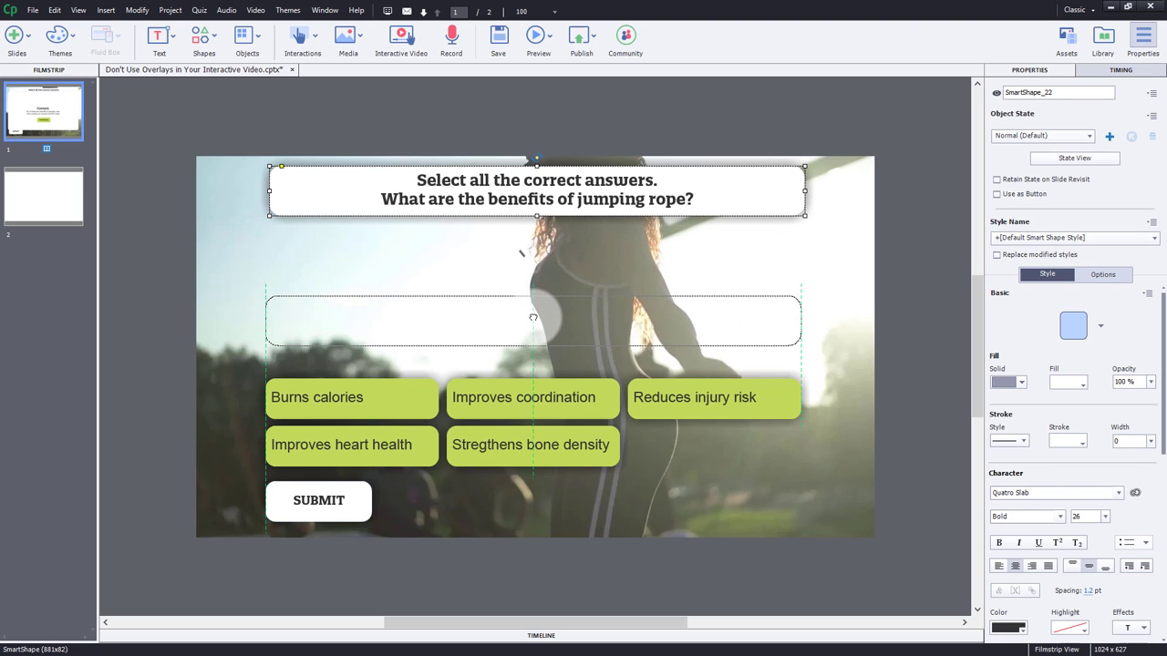
pyautogui.moveTo(536, 188); pyautogui.dragTo(533, 319)
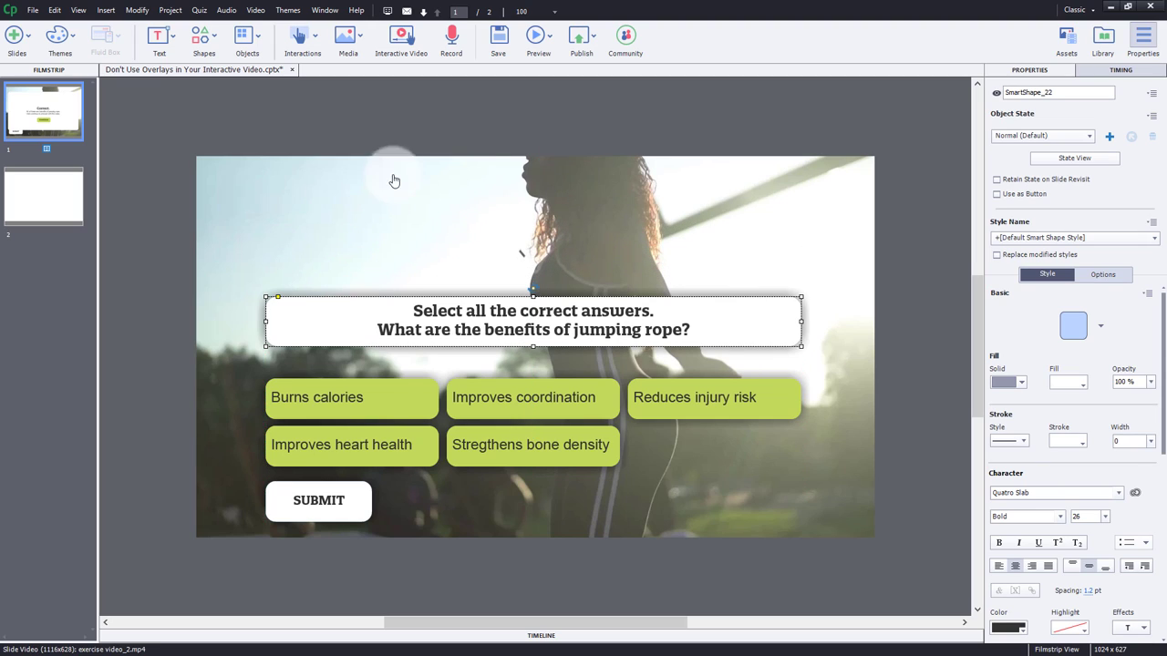
pyautogui.moveTo(782, 332)
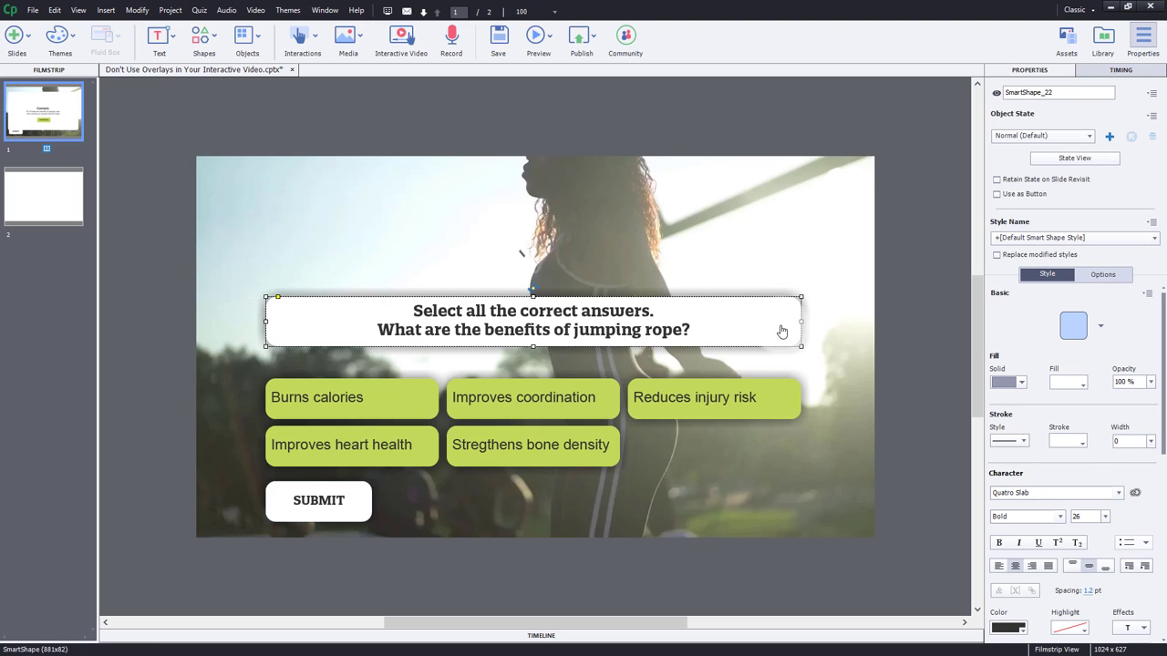
pyautogui.click(540, 634)
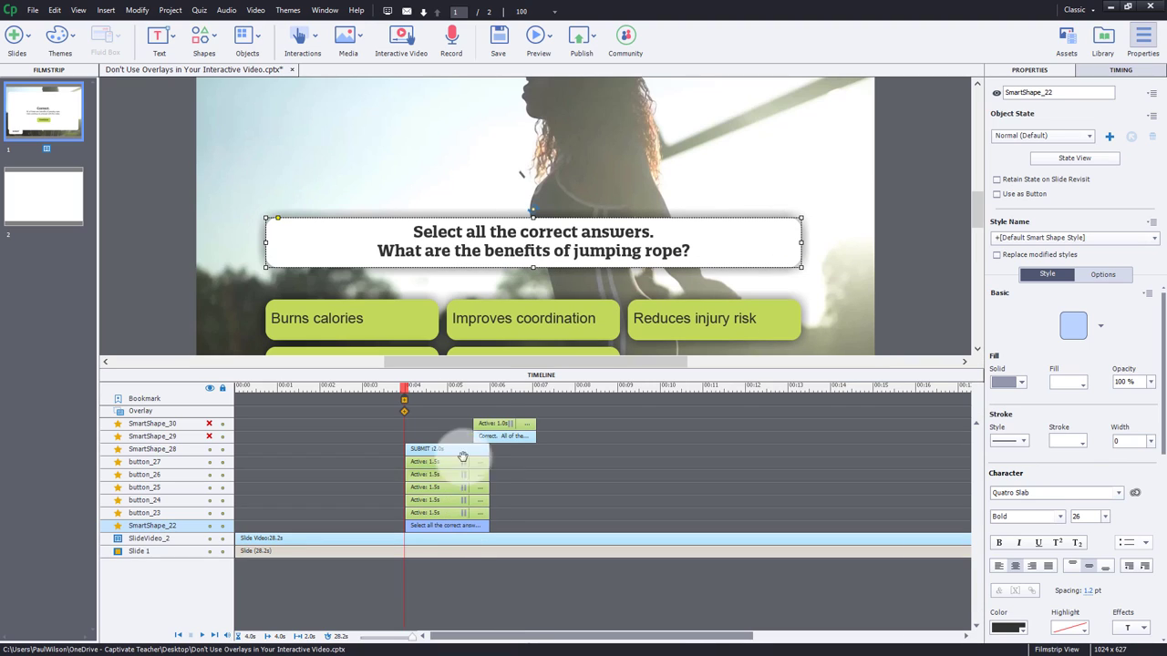
pyautogui.moveTo(405, 387); pyautogui.dragTo(467, 387)
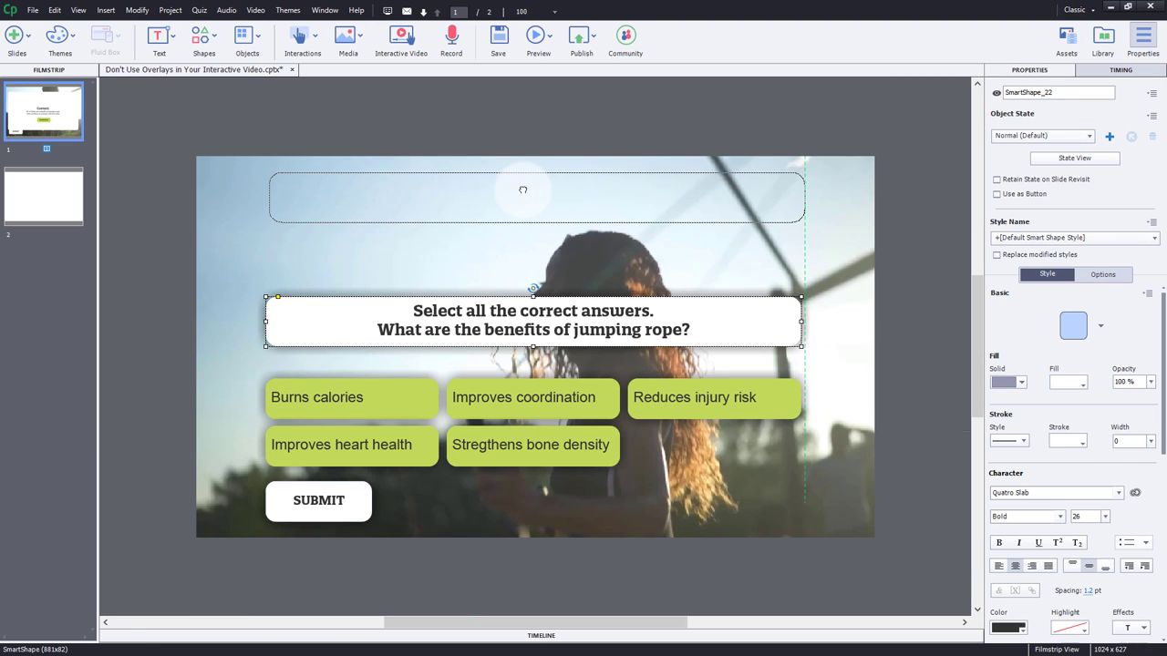
pyautogui.moveTo(532, 321); pyautogui.dragTo(537, 197)
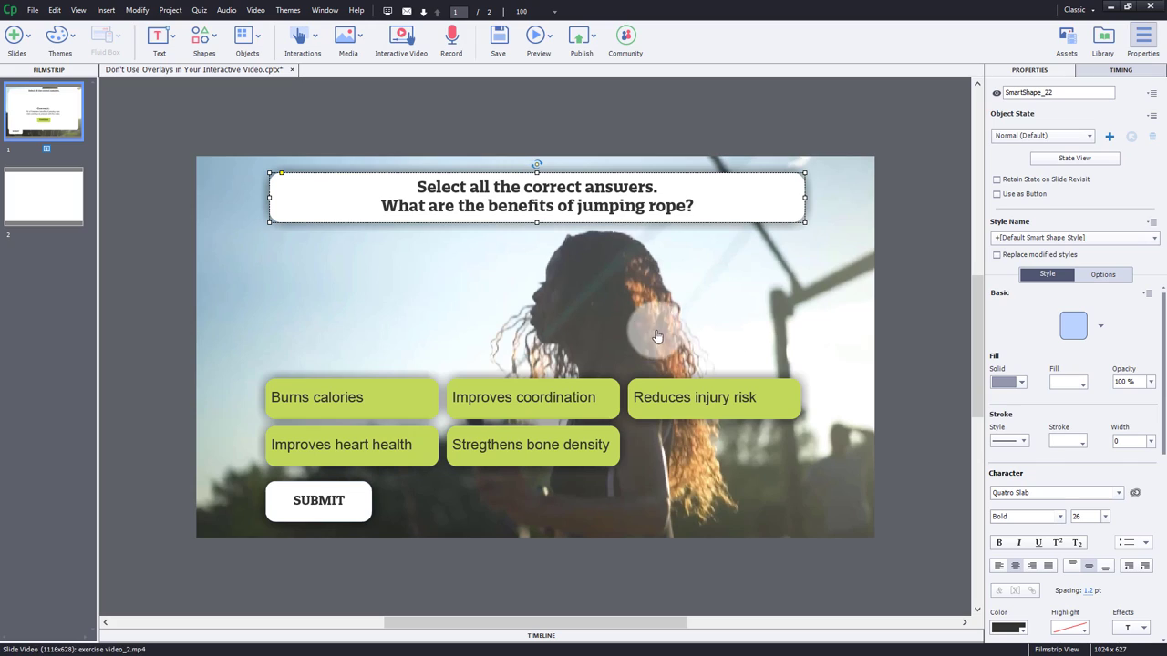
pyautogui.moveTo(702, 363)
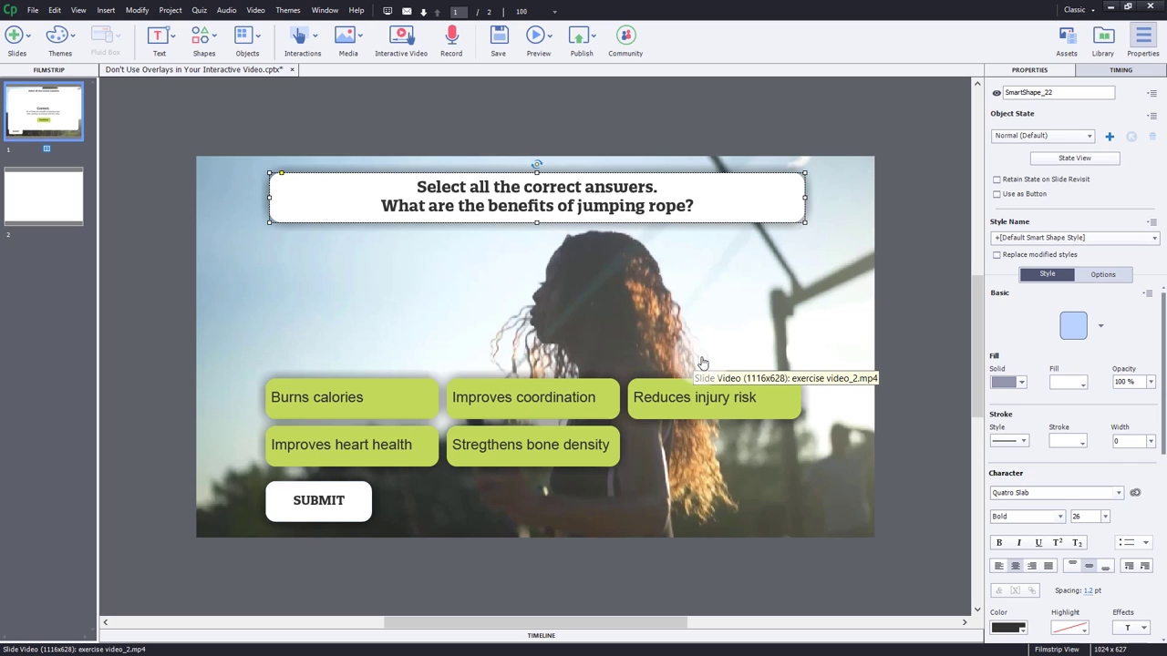
pyautogui.moveTo(733, 269)
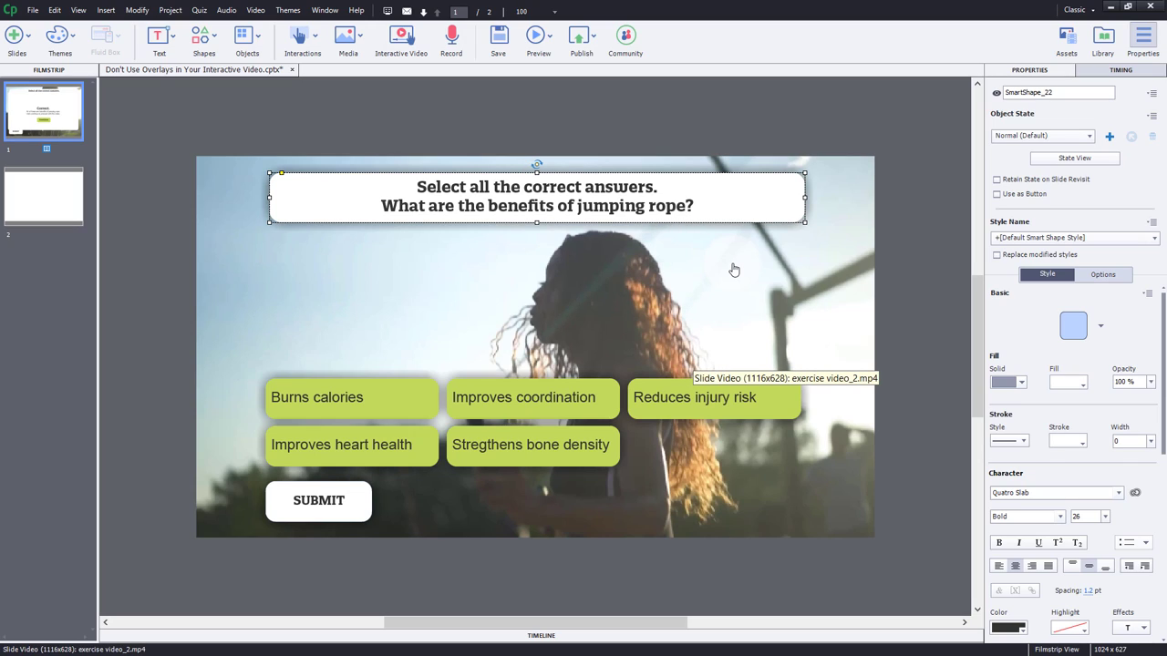
pyautogui.moveTo(715, 282)
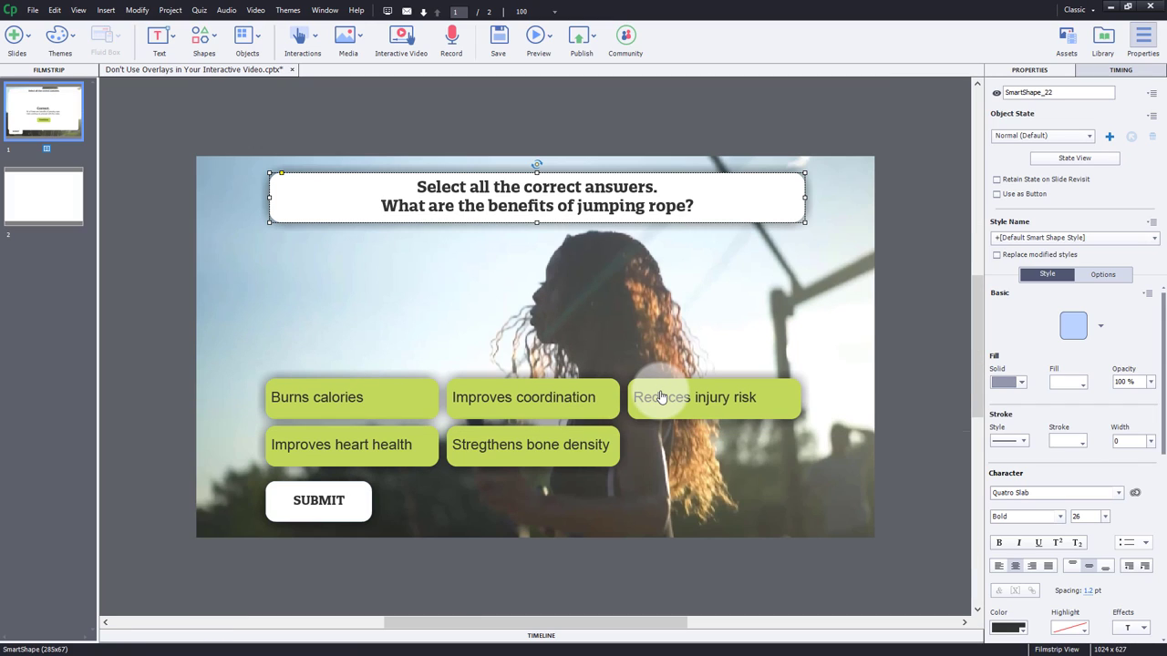
# Step: Launch an HTML5 in Browser preview of the project from the Preview menu
pyautogui.click(538, 37)
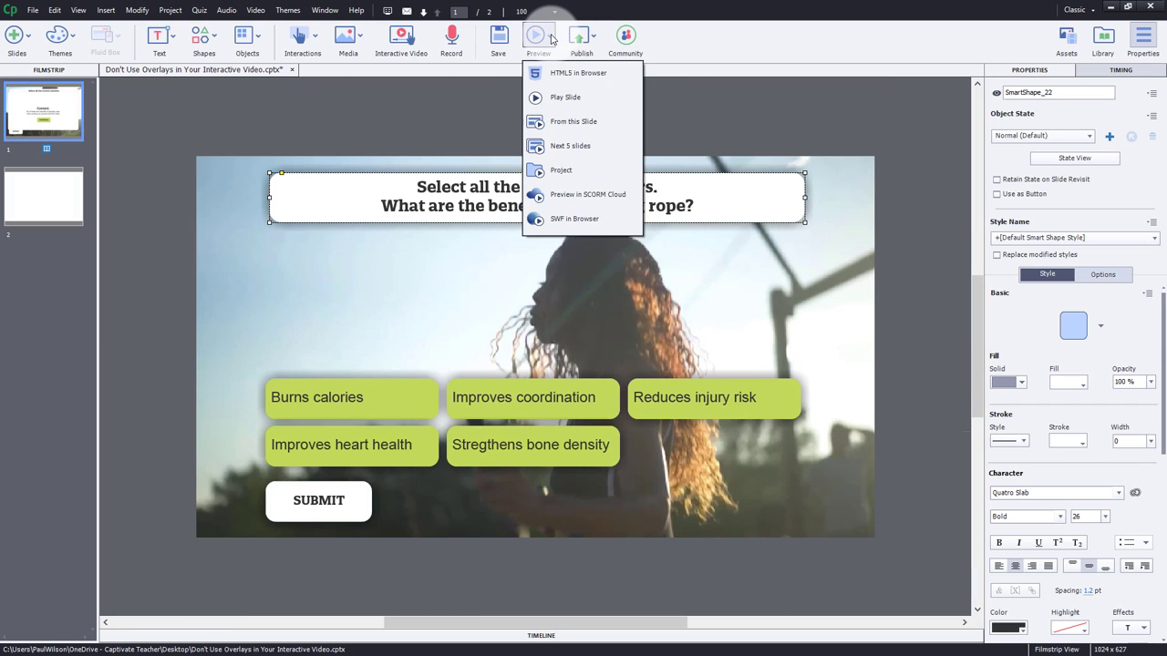
pyautogui.click(578, 73)
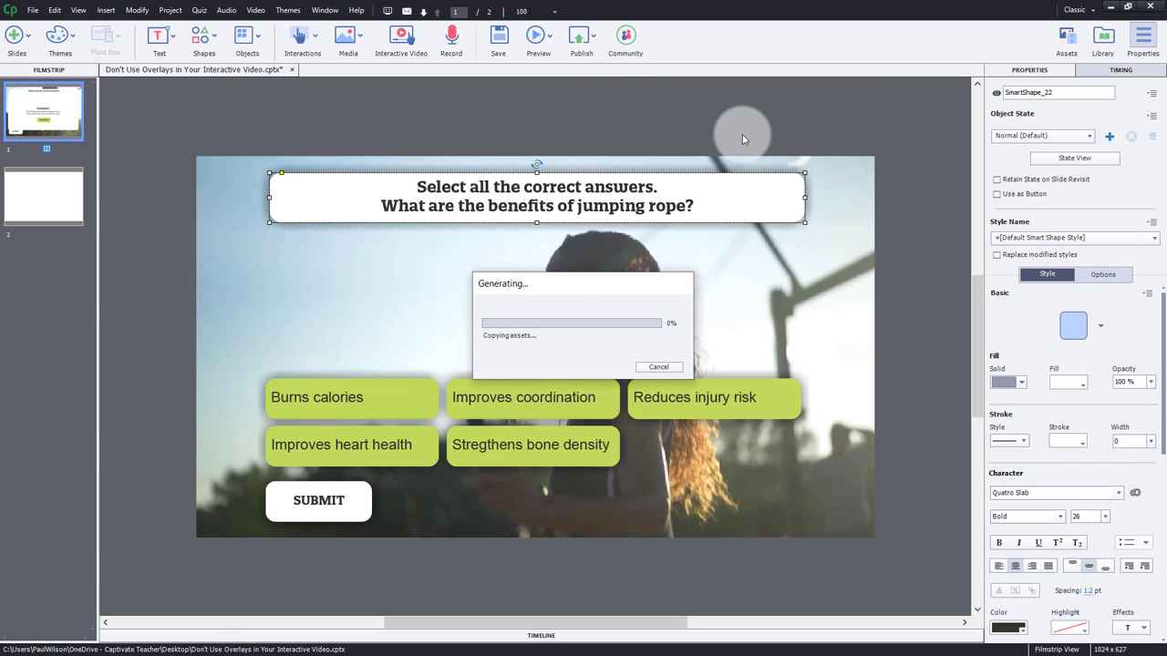
pyautogui.click(538, 37)
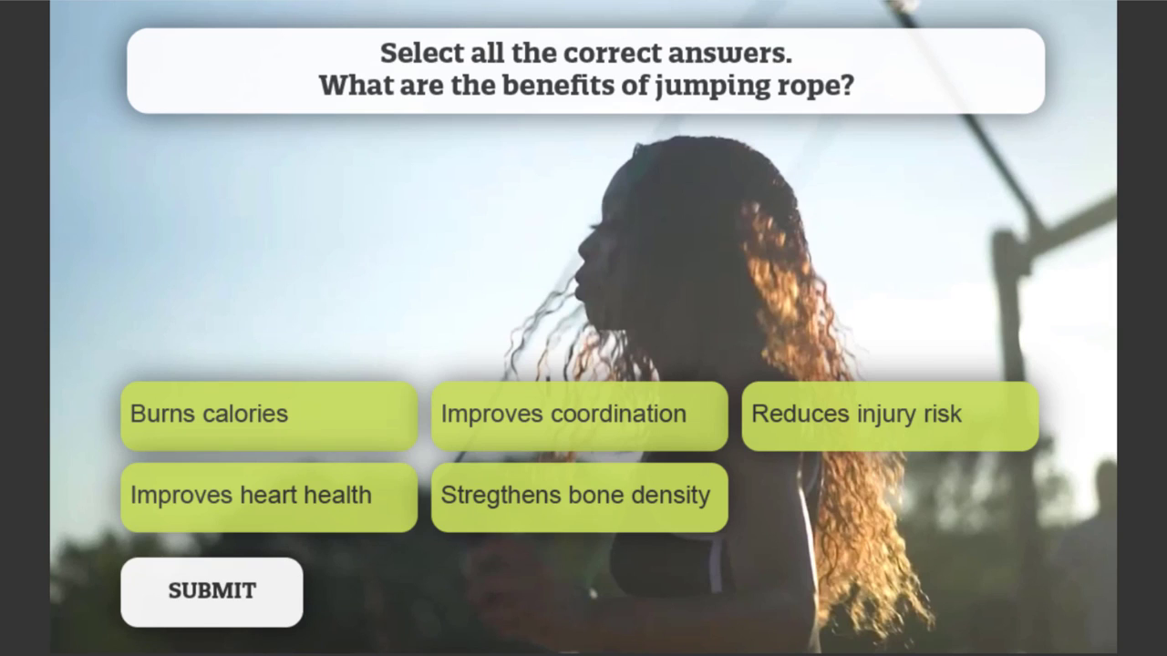
pyautogui.moveTo(156, 133)
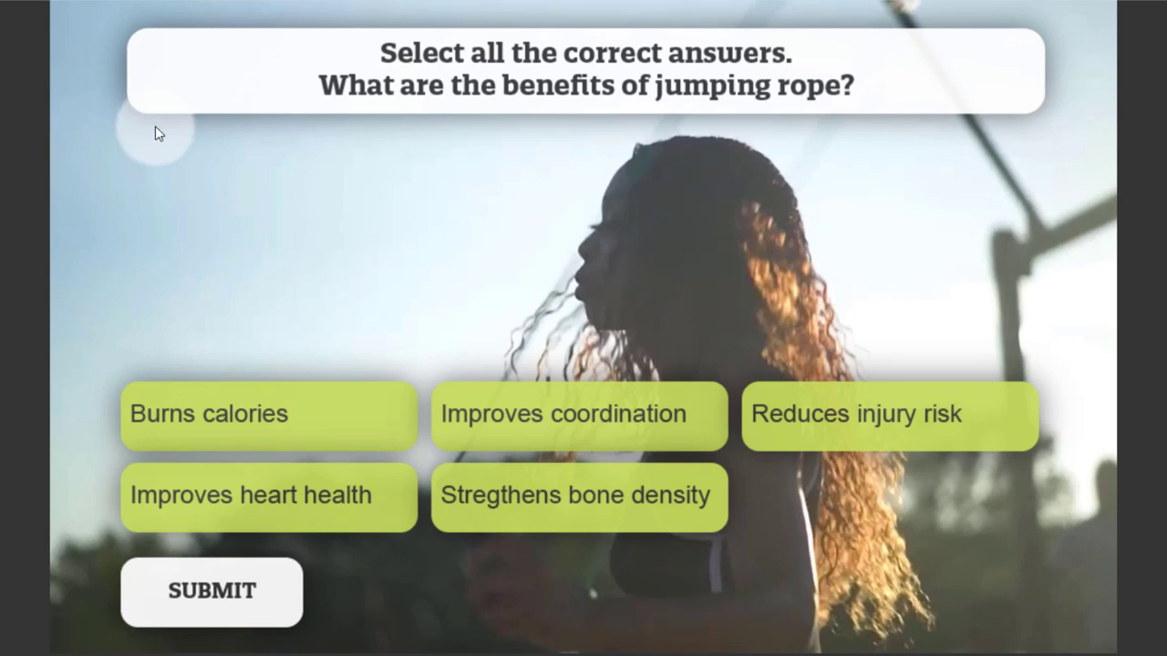
pyautogui.moveTo(482, 102)
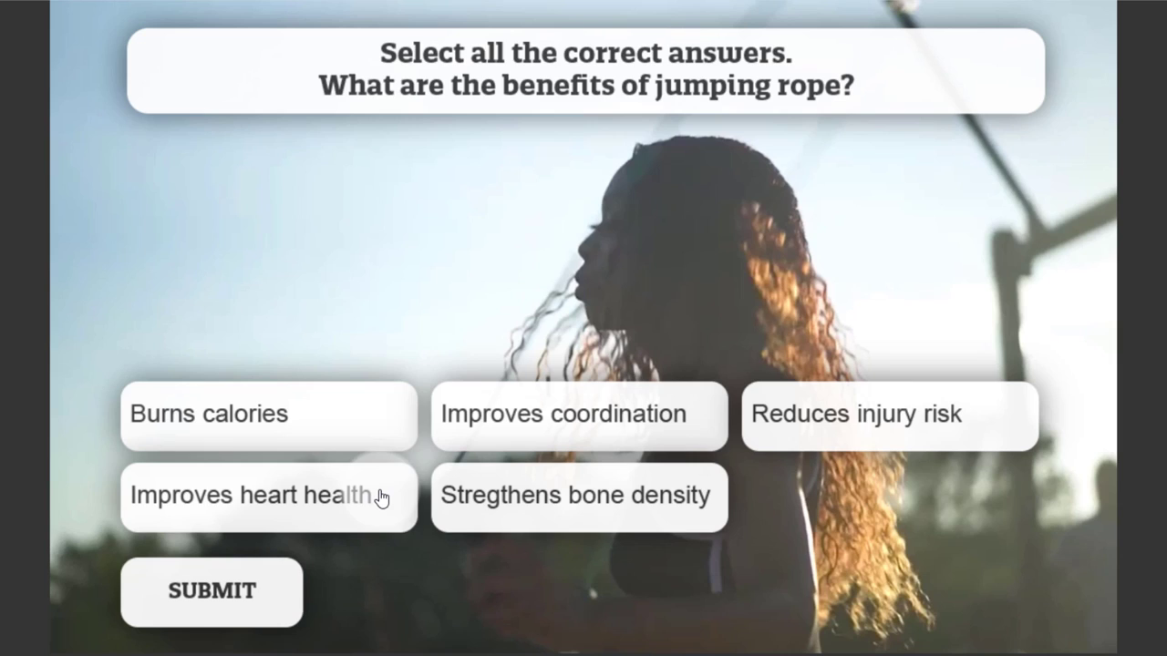
pyautogui.moveTo(334, 423)
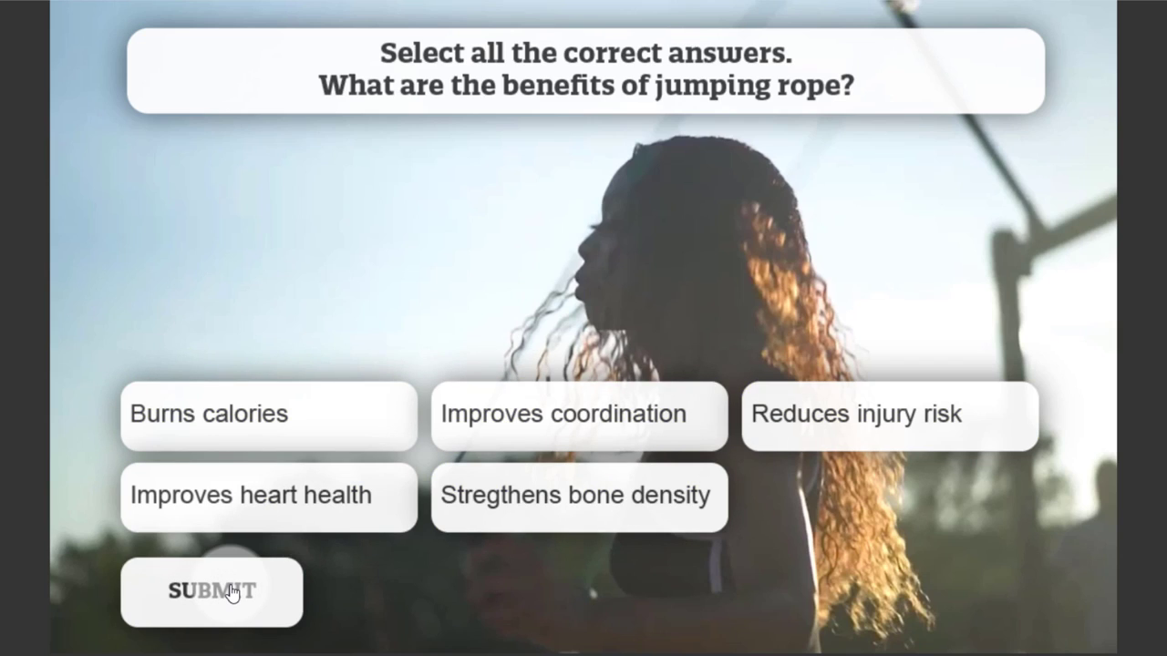
pyautogui.moveTo(646, 455)
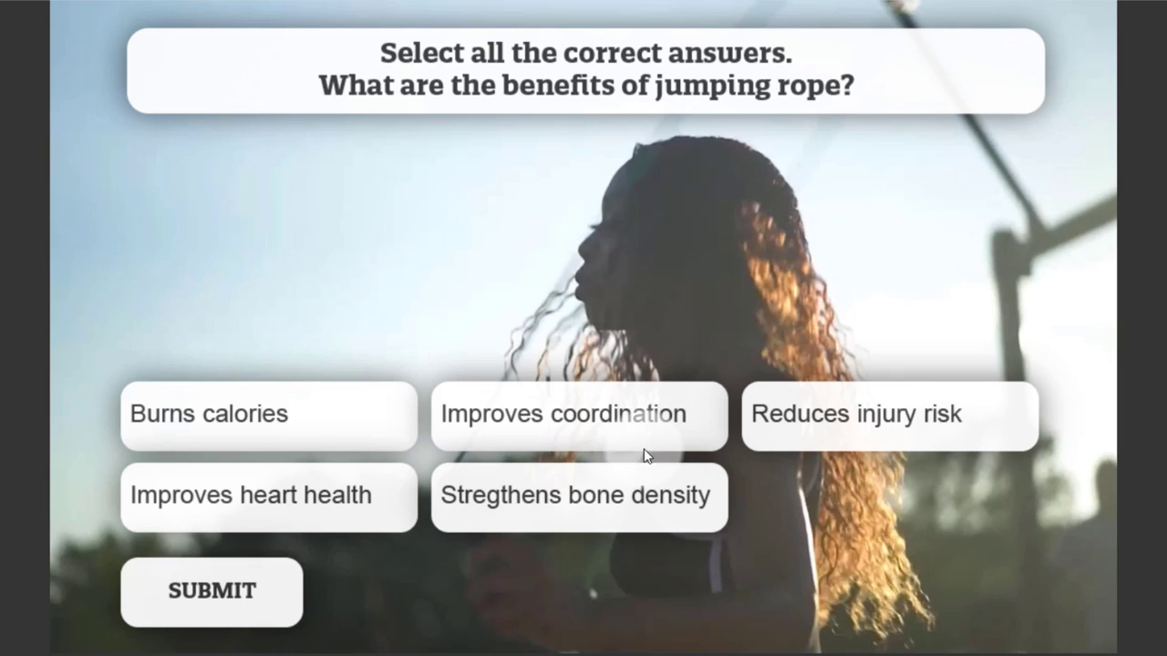
# Step: Submit the five selected jump-rope benefits to get the 'Correct.' feedback message
pyautogui.click(211, 591)
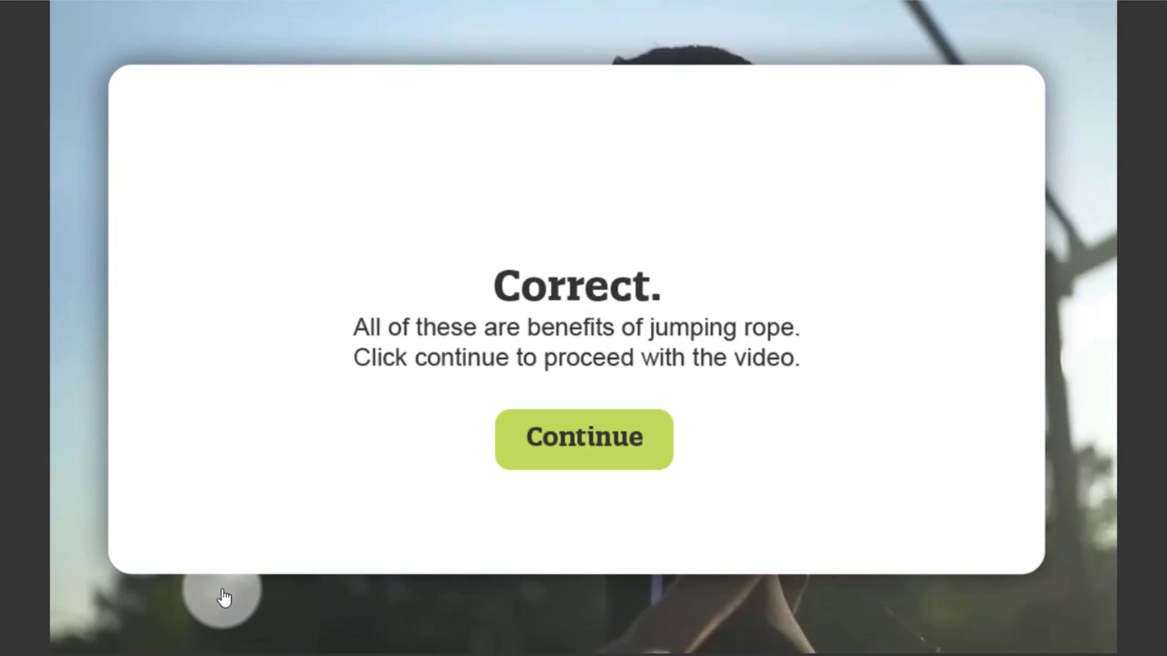